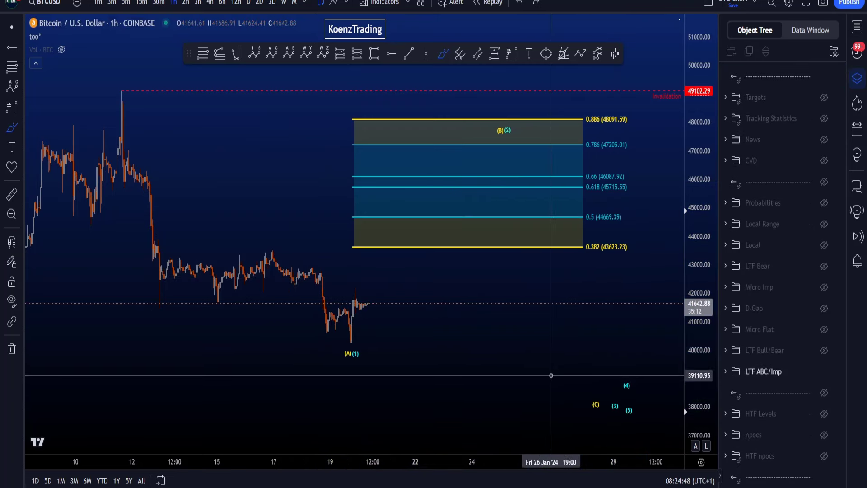
Brush-circle the (A)(1) low and sketch strokes across the wave count.
{"action": "left_click_drag", "start_coordinate": [321, 326], "coordinate": [365, 379]}
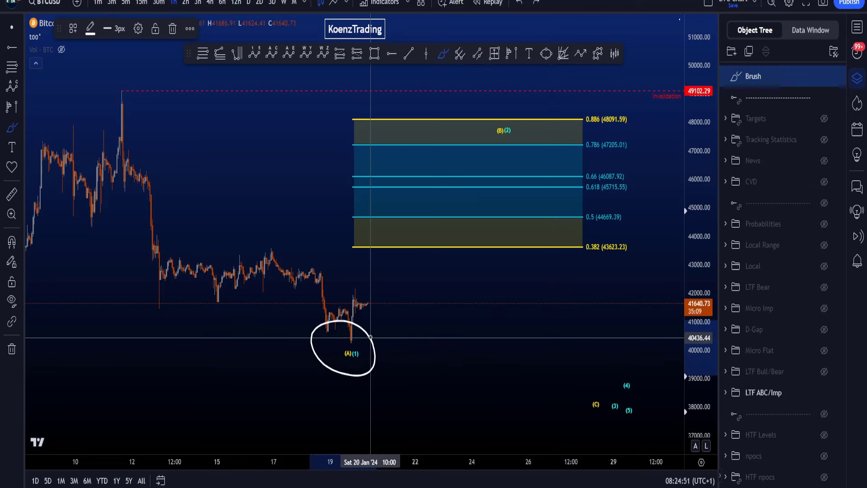
{"action": "left_click_drag", "start_coordinate": [371, 338], "coordinate": [521, 124]}
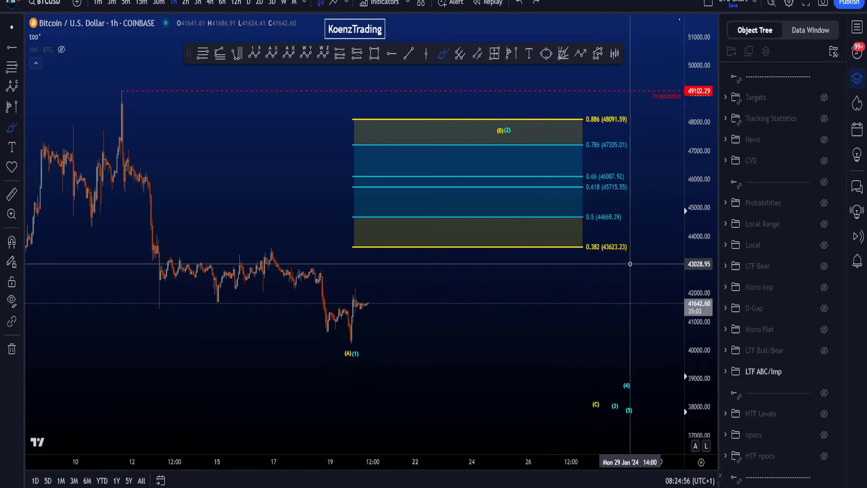
{"action": "left_click_drag", "start_coordinate": [343, 99], "coordinate": [628, 263]}
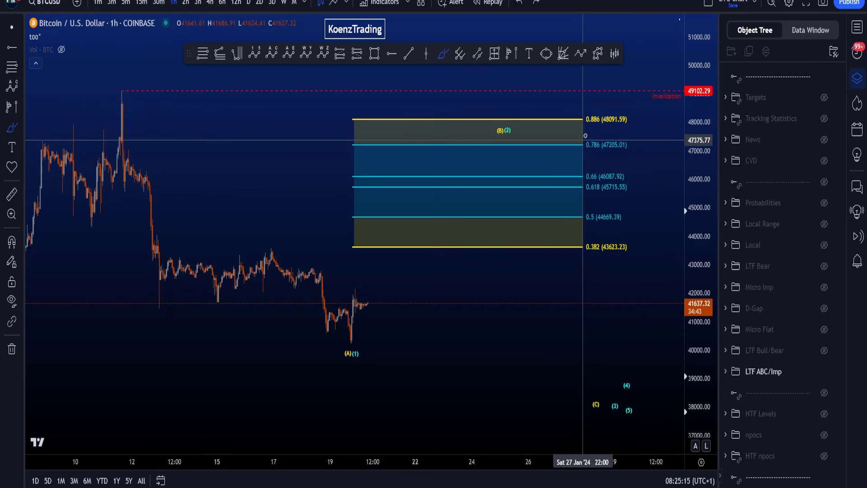
{"action": "left_click_drag", "start_coordinate": [122, 80], "coordinate": [198, 143]}
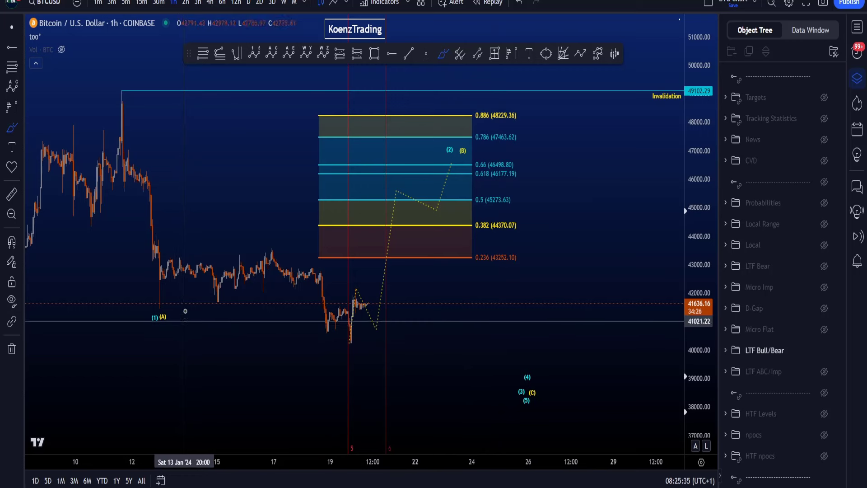
Shift the chart to fit the path, then circle the 0.5 level and January 11 high.
{"action": "left_click_drag", "start_coordinate": [136, 299], "coordinate": [183, 340]}
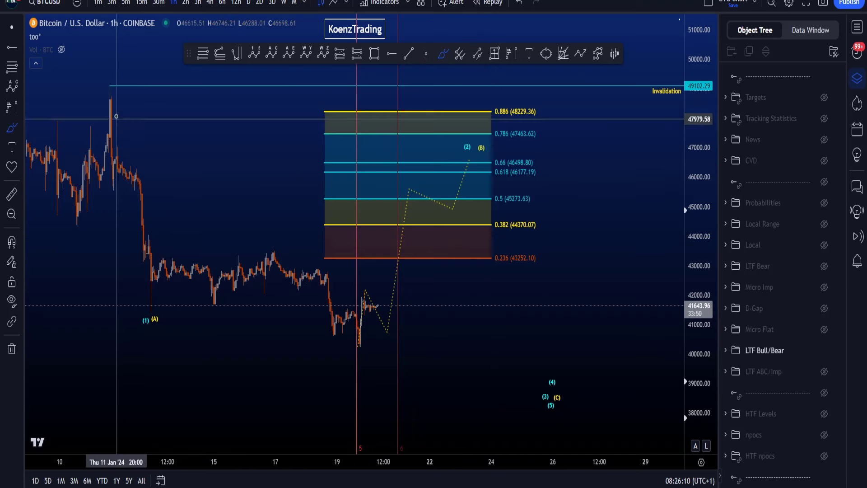
{"action": "left_click_drag", "start_coordinate": [111, 88], "coordinate": [146, 340]}
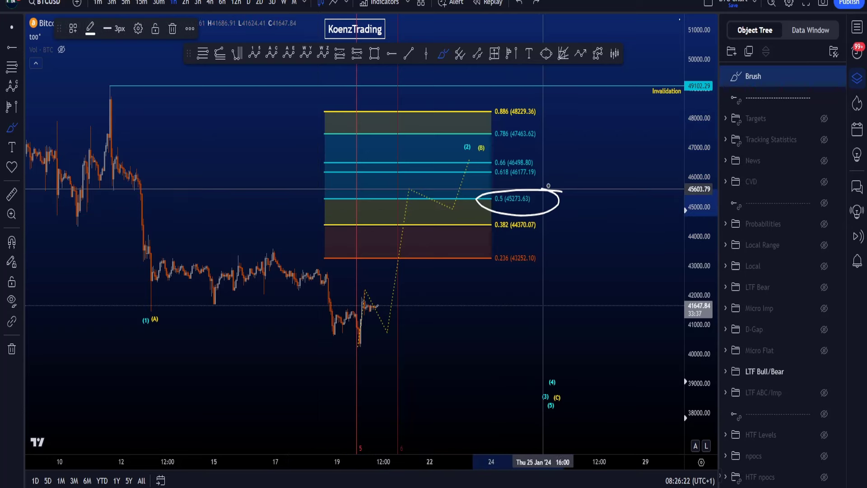
{"action": "left_click_drag", "start_coordinate": [541, 200], "coordinate": [522, 133]}
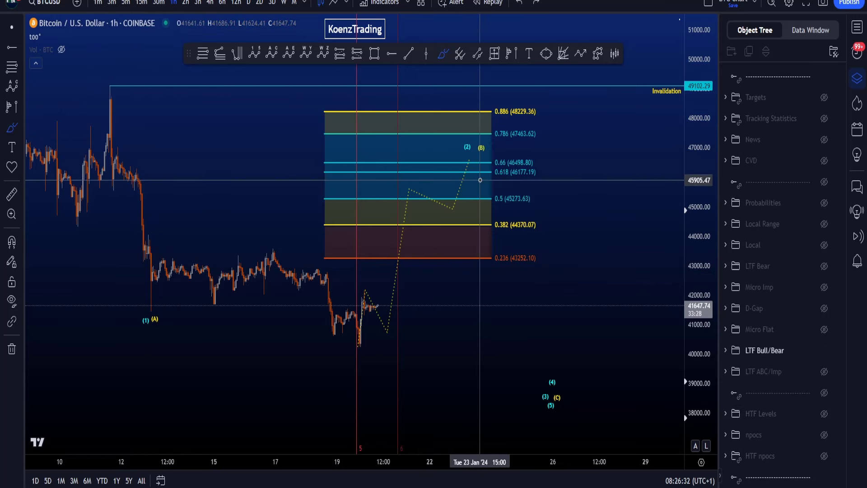
{"action": "mouse_move", "coordinate": [490, 133]}
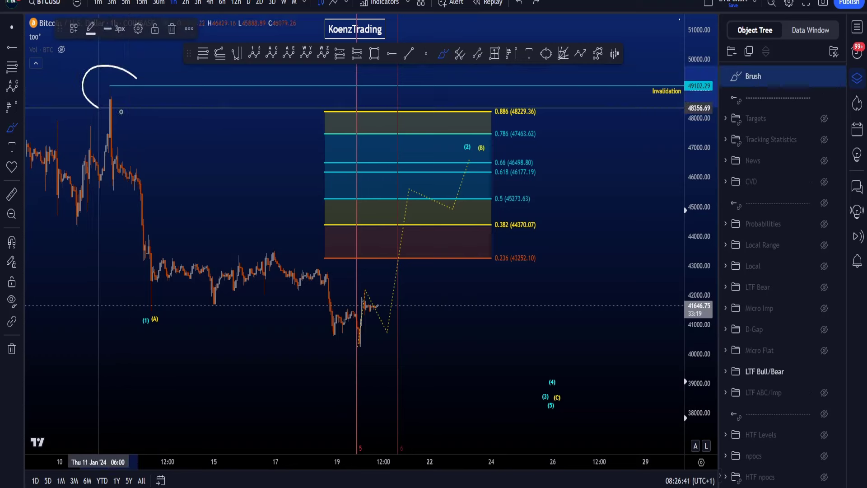
{"action": "left_click_drag", "start_coordinate": [100, 77], "coordinate": [154, 360]}
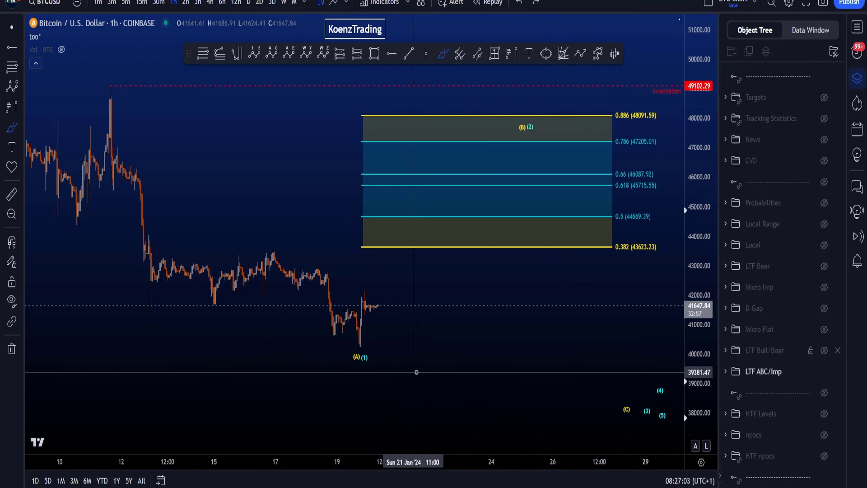
Unhide the Micro Flat scenario and brush-sketch the decline from wave (A).
{"action": "left_click", "coordinate": [823, 329]}
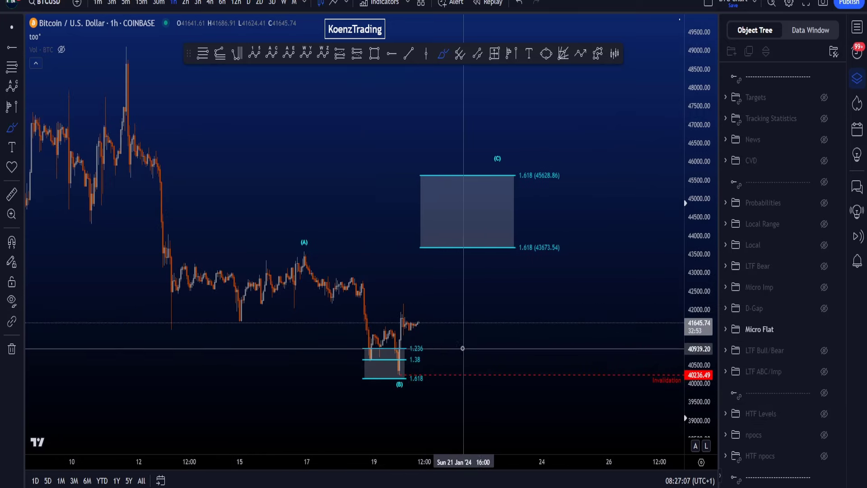
{"action": "left_click_drag", "start_coordinate": [168, 327], "coordinate": [309, 242]}
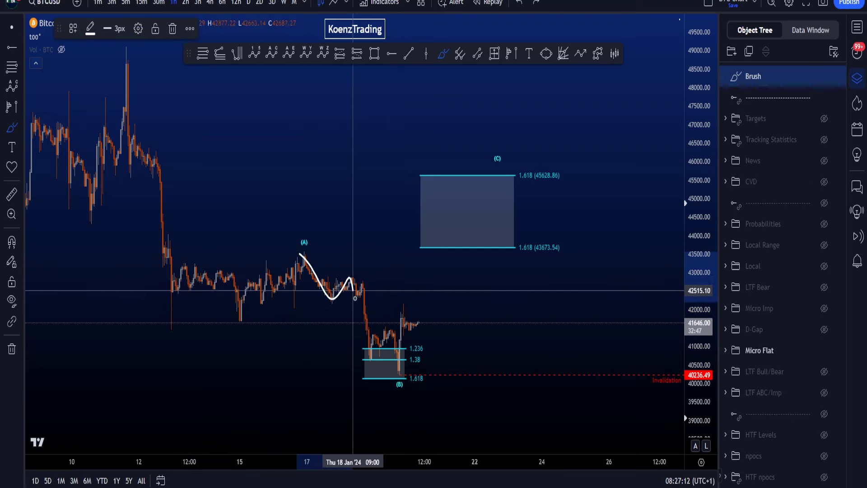
{"action": "left_click_drag", "start_coordinate": [354, 298], "coordinate": [409, 394]}
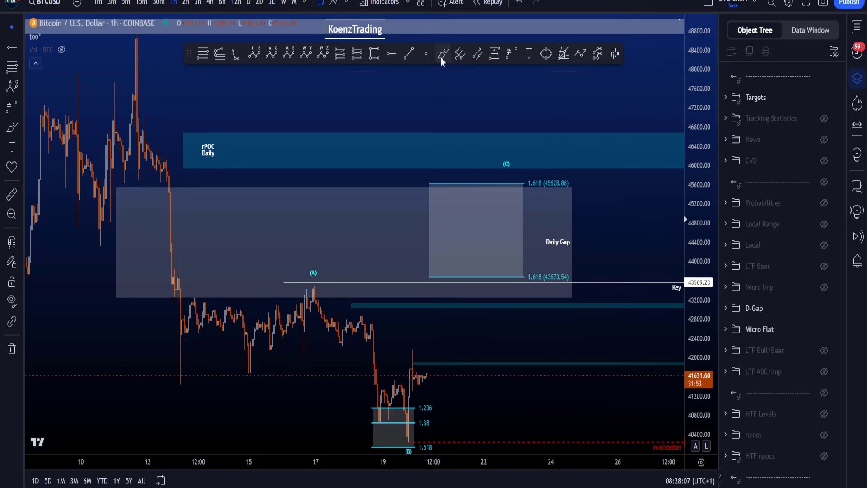
{"action": "mouse_move", "coordinate": [787, 325]}
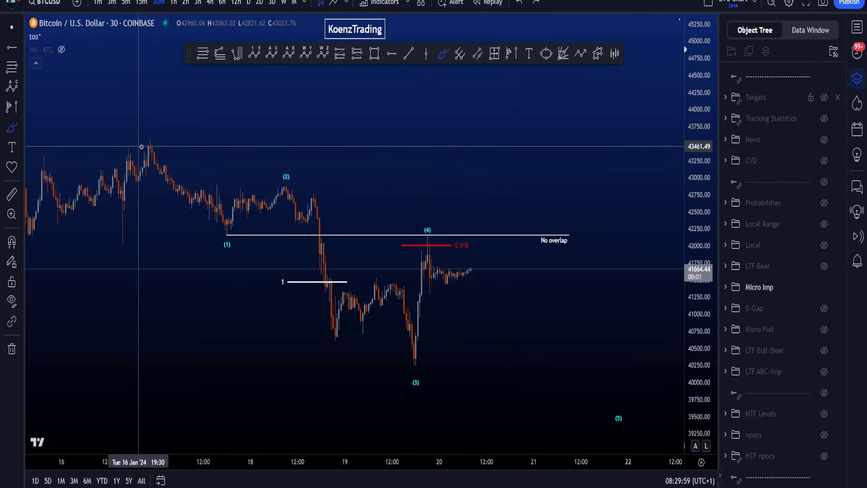
Brush a wedge through waves (1)-(4) and re-centre the chart on the count.
{"action": "left_click_drag", "start_coordinate": [143, 146], "coordinate": [285, 178]}
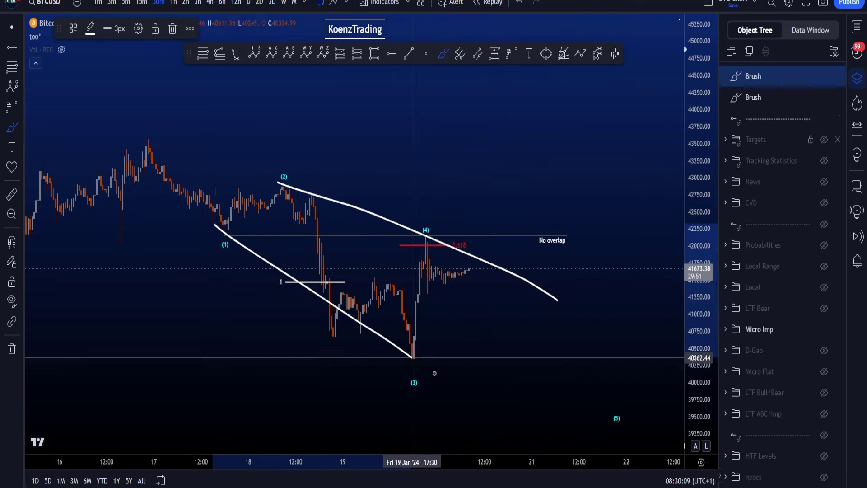
{"action": "left_click_drag", "start_coordinate": [412, 352], "coordinate": [495, 410]}
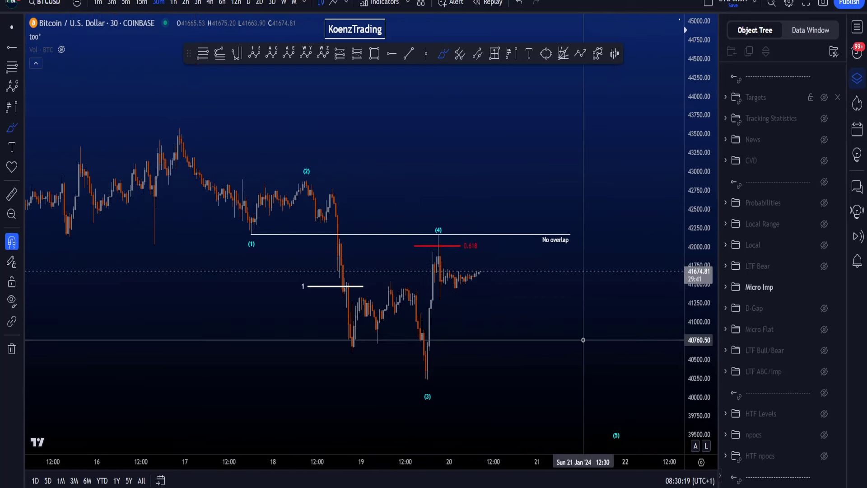
{"action": "left_click_drag", "start_coordinate": [171, 124], "coordinate": [249, 249]}
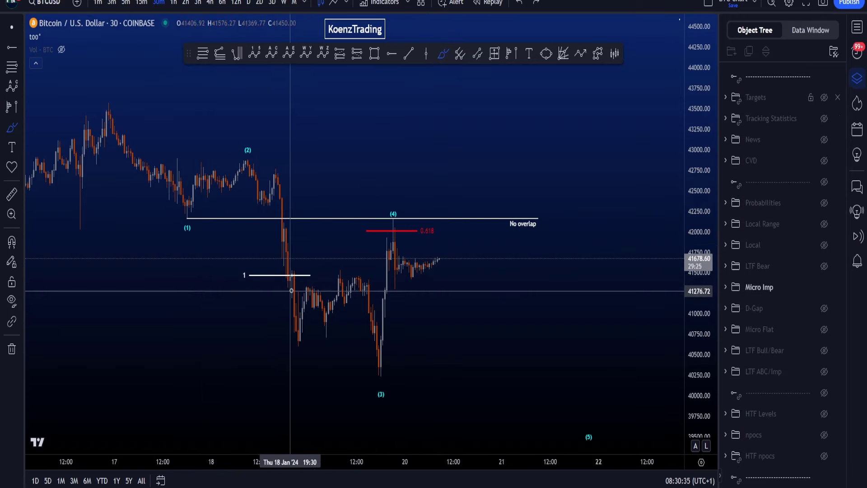
{"action": "mouse_move", "coordinate": [382, 290]}
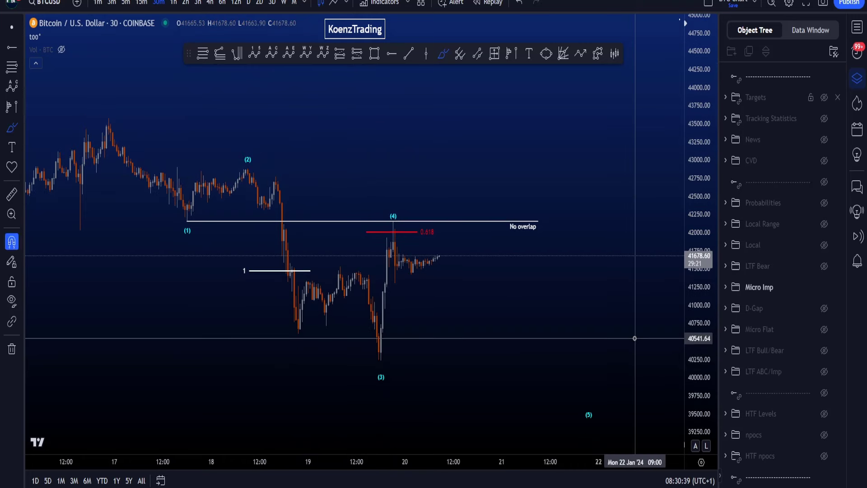
Unhide LTF Bear, sketch the drop from (X) and bounce, and adjust the hourly view.
{"action": "left_click", "coordinate": [824, 266]}
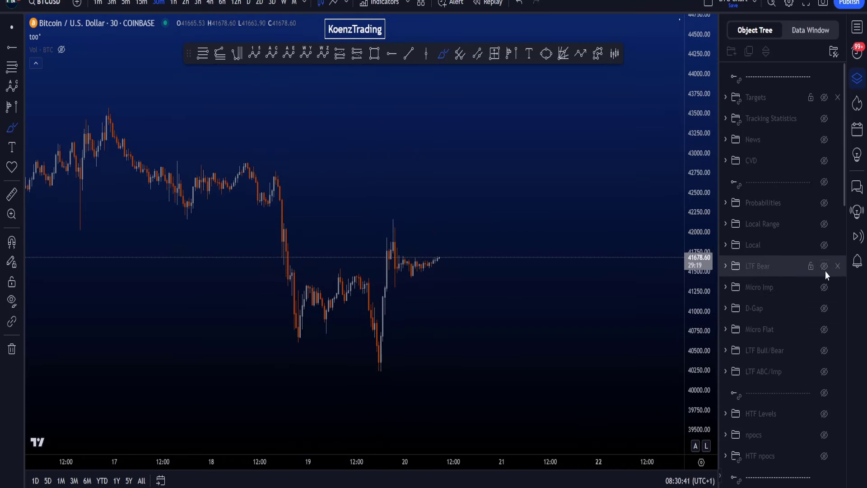
{"action": "left_click", "coordinate": [173, 3]}
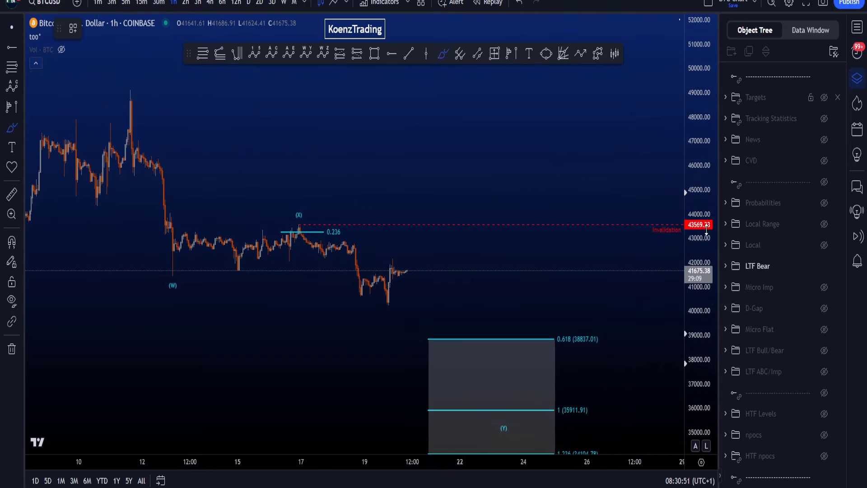
{"action": "left_click_drag", "start_coordinate": [121, 113], "coordinate": [448, 365]}
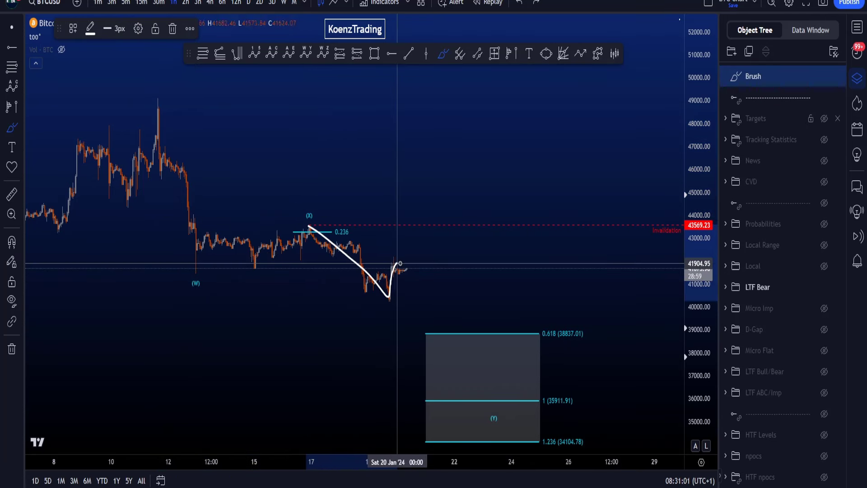
{"action": "left_click_drag", "start_coordinate": [399, 263], "coordinate": [470, 366]}
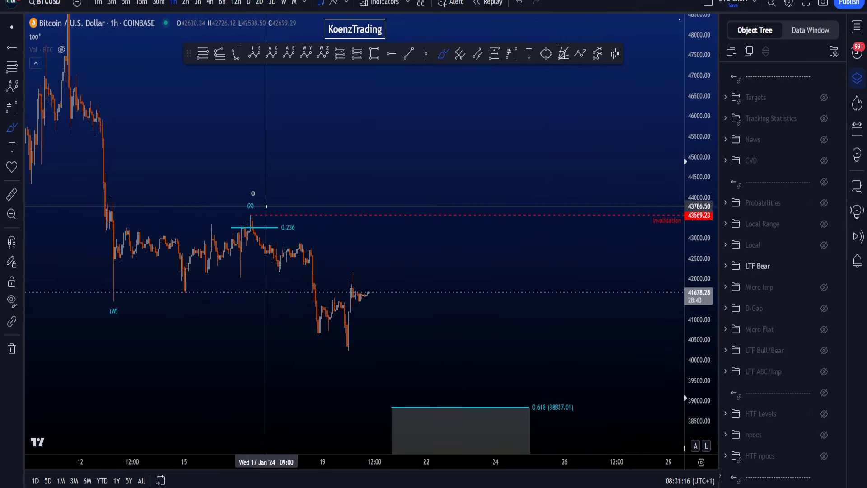
{"action": "mouse_move", "coordinate": [303, 272]}
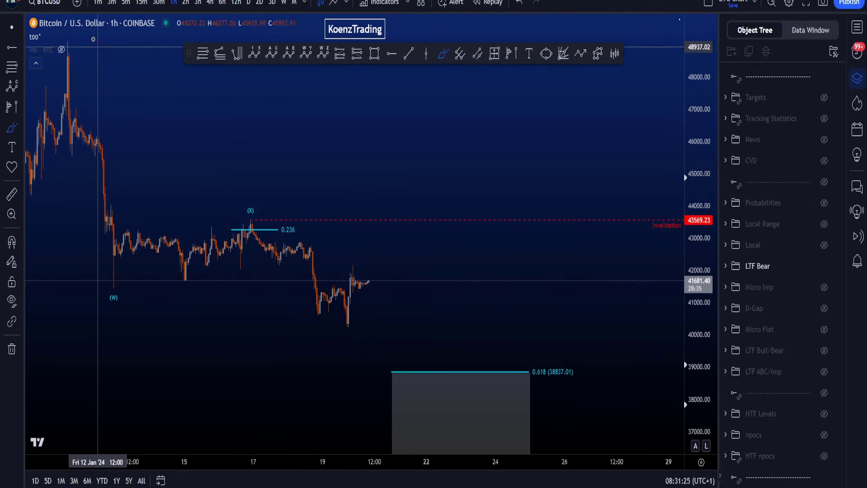
{"action": "left_click_drag", "start_coordinate": [60, 47], "coordinate": [116, 321]}
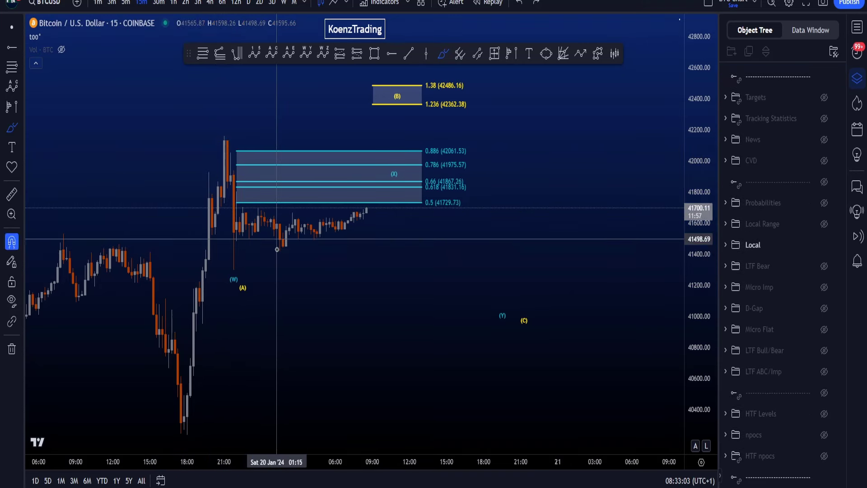
Zoom into the (B) Fibonacci box, zoom back out, and unhide another Object Tree group.
{"action": "left_click_drag", "start_coordinate": [224, 146], "coordinate": [232, 246]}
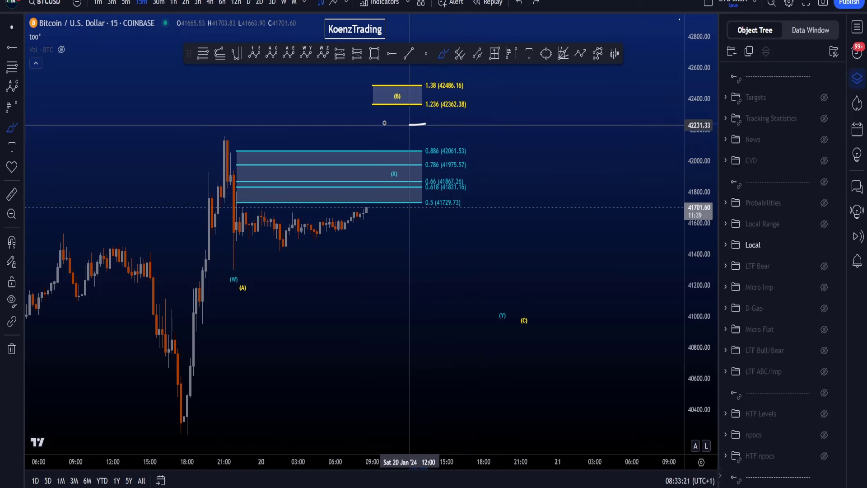
{"action": "mouse_move", "coordinate": [402, 122]}
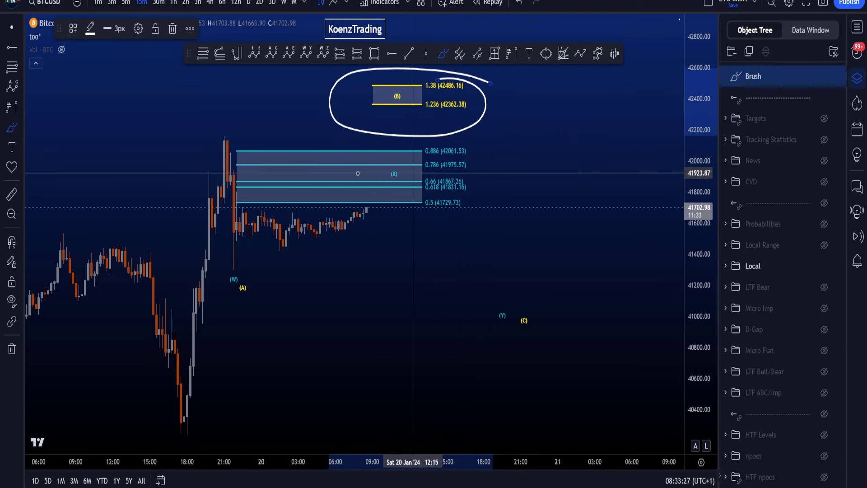
{"action": "left_click_drag", "start_coordinate": [243, 121], "coordinate": [244, 299]}
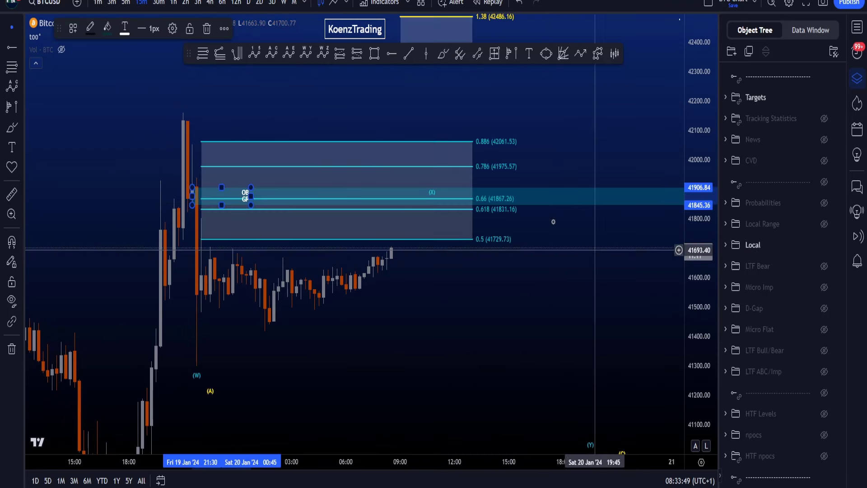
{"action": "left_click_drag", "start_coordinate": [192, 184], "coordinate": [546, 224]}
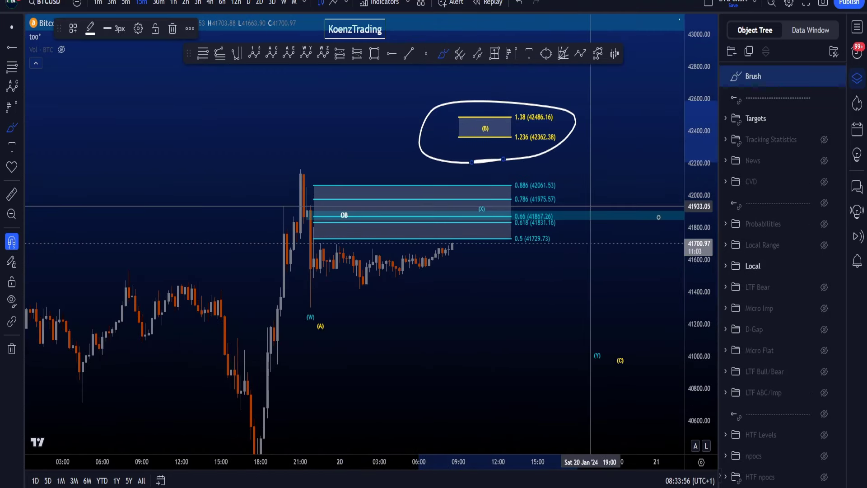
{"action": "left_click", "coordinate": [824, 97]}
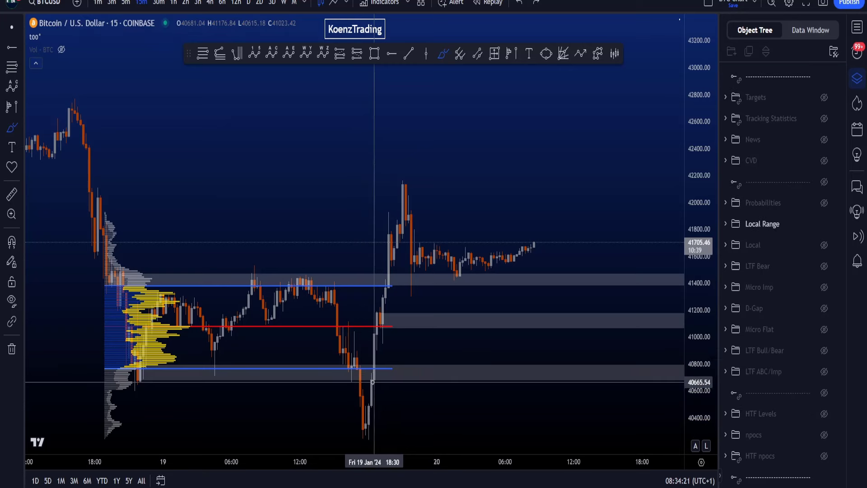
{"action": "mouse_move", "coordinate": [421, 363]}
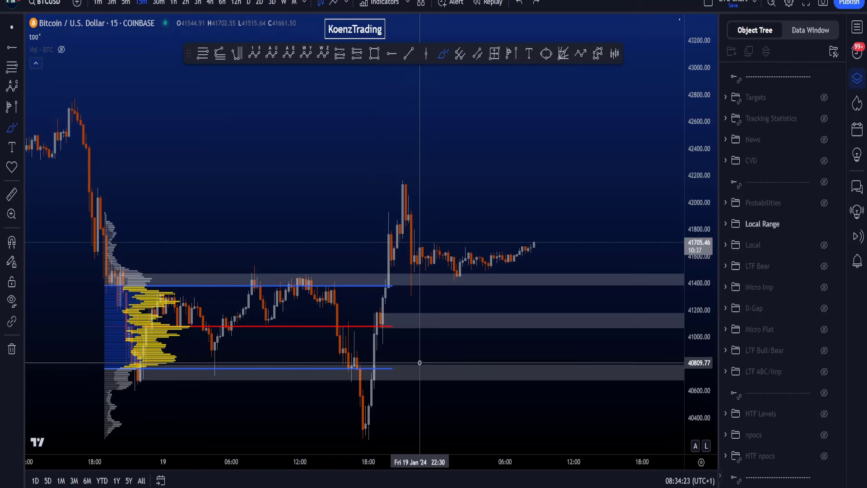
{"action": "mouse_move", "coordinate": [357, 340]}
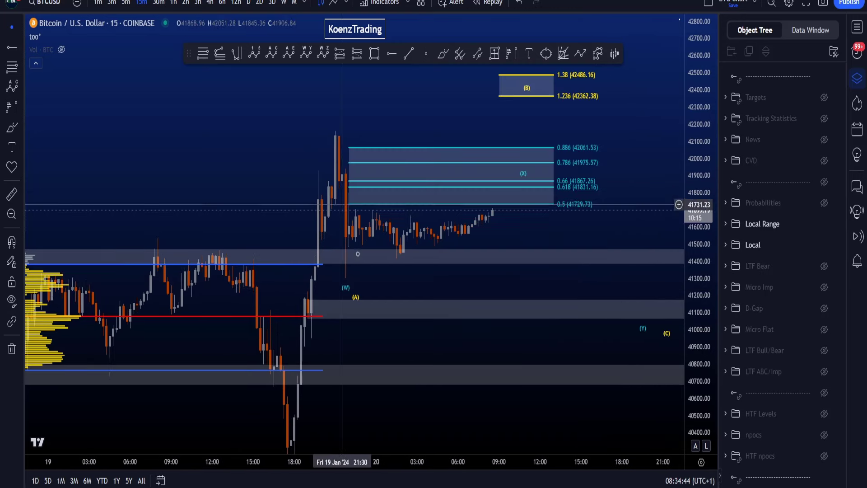
Hide the range and wave scenario drawings in the Object Tree.
{"action": "left_click", "coordinate": [823, 245]}
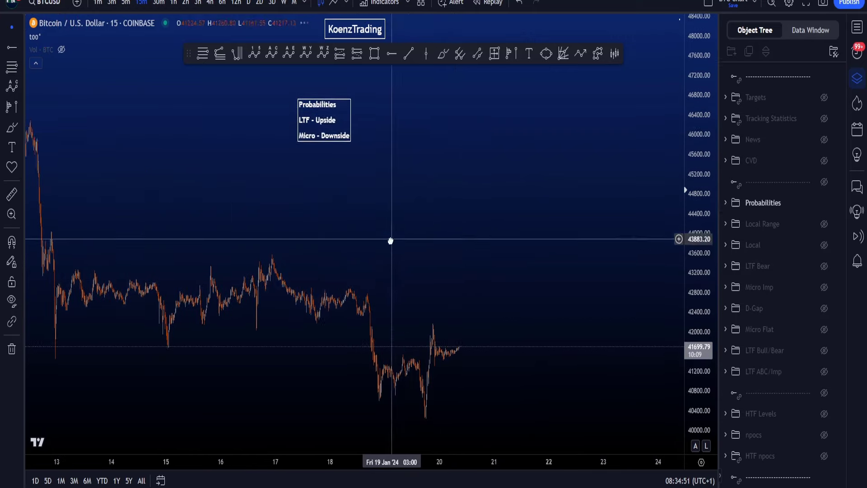
Move the Probabilities note lower, zoom in, and brush a brief rally then sharp drop.
{"action": "left_click_drag", "start_coordinate": [390, 240], "coordinate": [633, 387]}
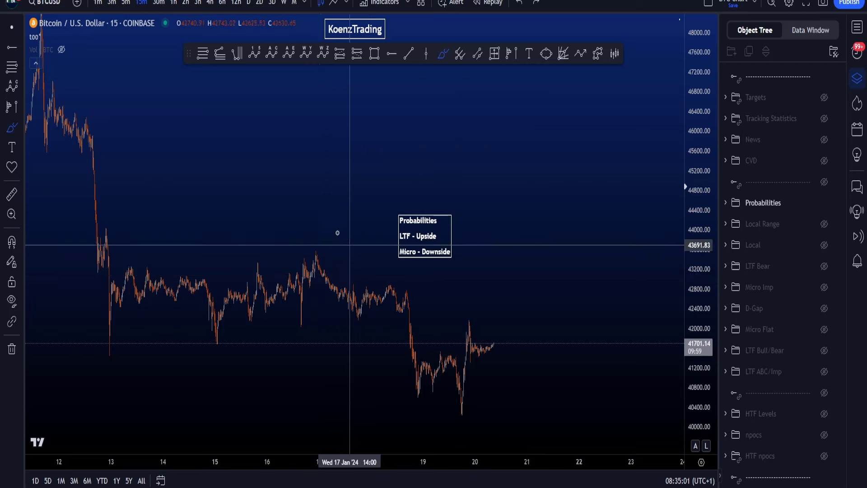
{"action": "mouse_move", "coordinate": [354, 341]}
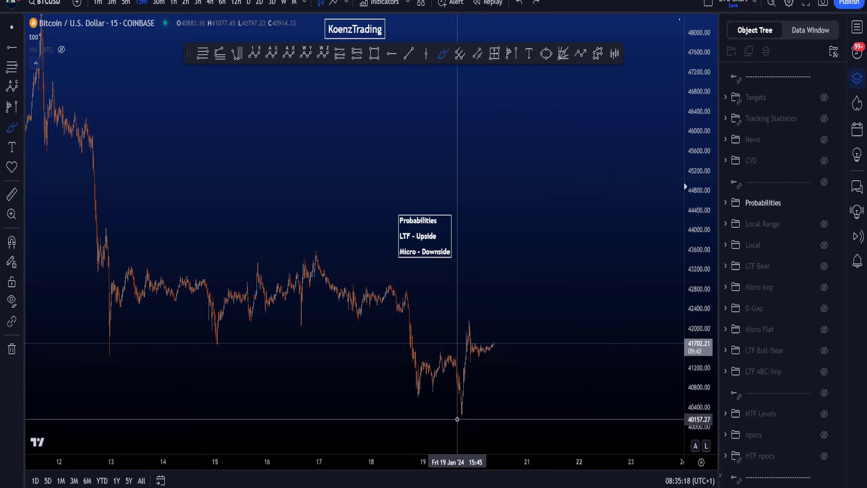
{"action": "left_click_drag", "start_coordinate": [443, 410], "coordinate": [473, 410]}
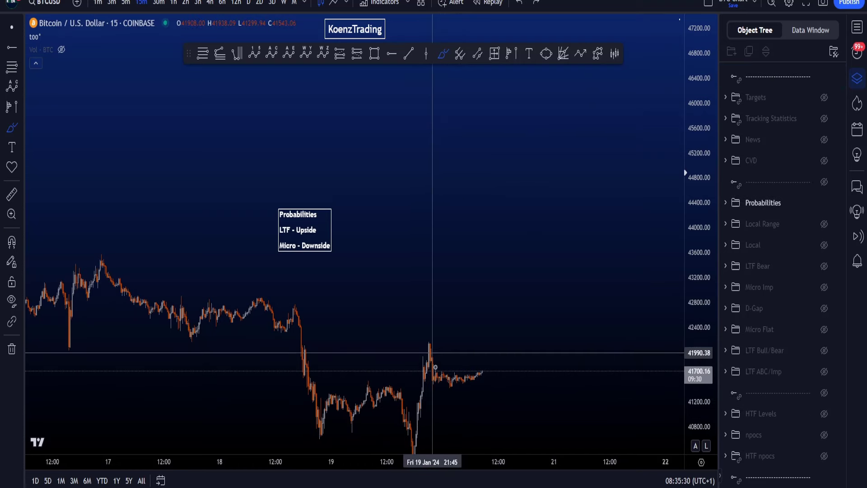
{"action": "left_click_drag", "start_coordinate": [426, 352], "coordinate": [506, 409]}
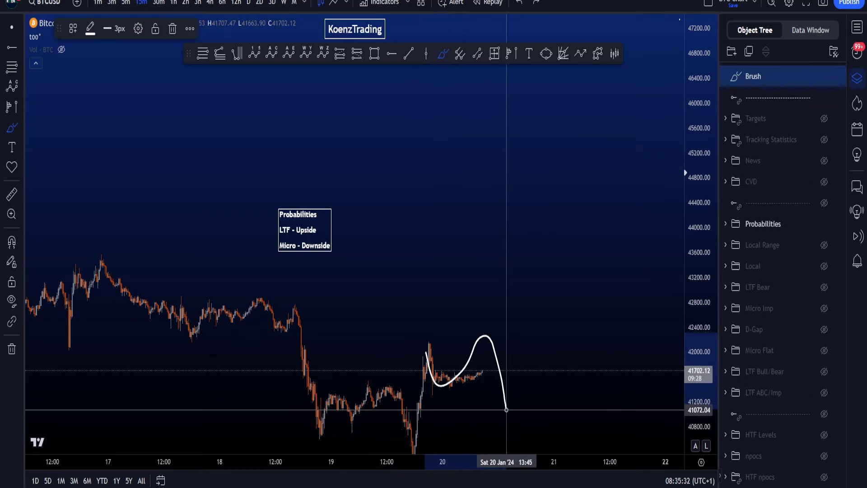